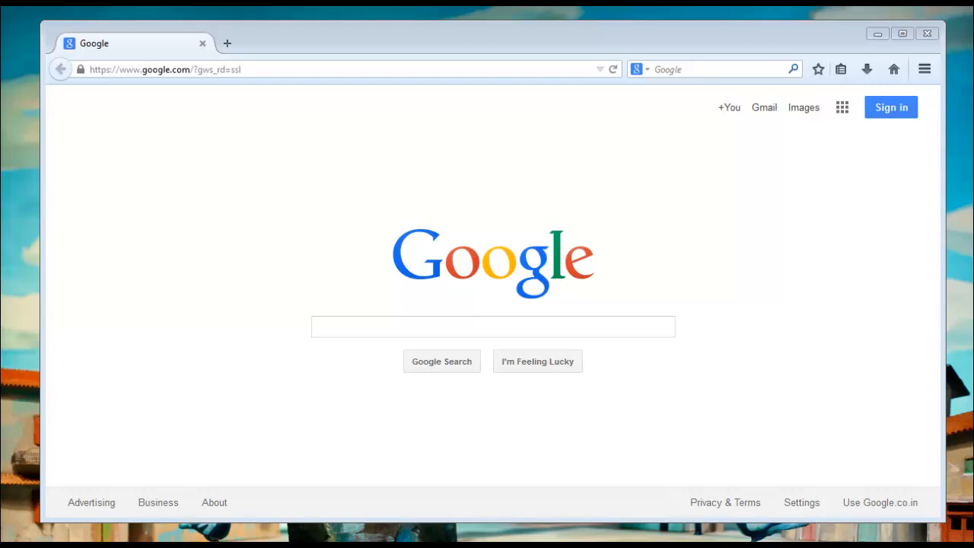
mouse_move(694, 490)
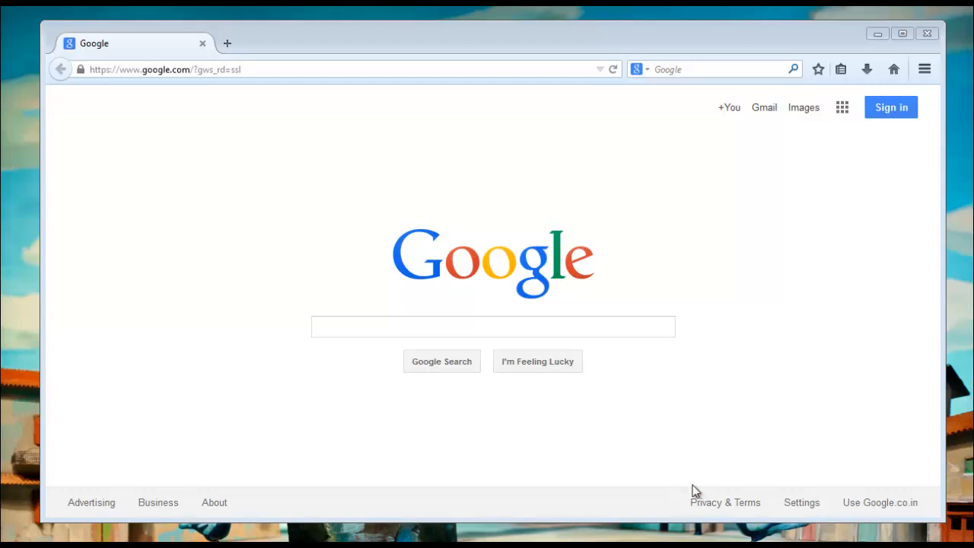
mouse_move(866, 209)
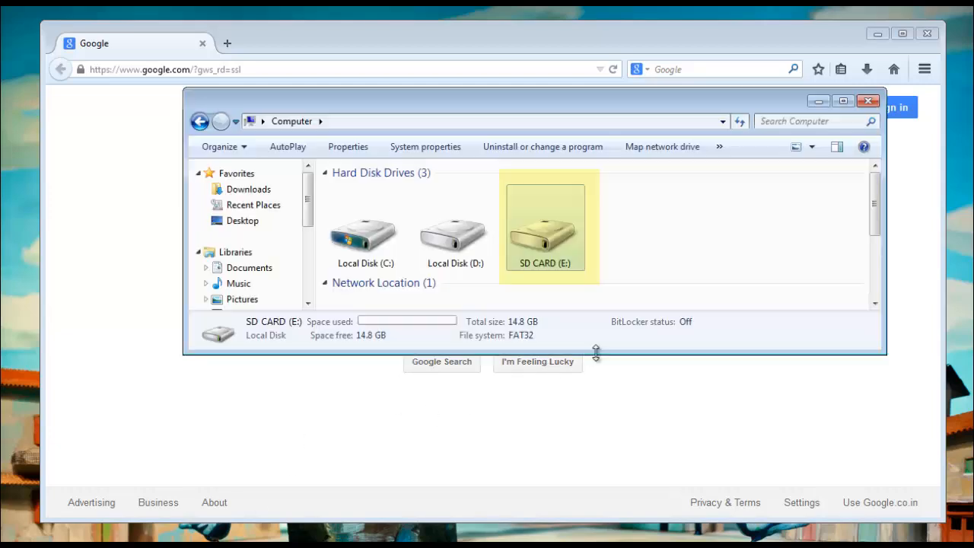
Confirm the SD CARD (E:) drive is present, then switch to the Remo Nikon photo recovery page
click(867, 101)
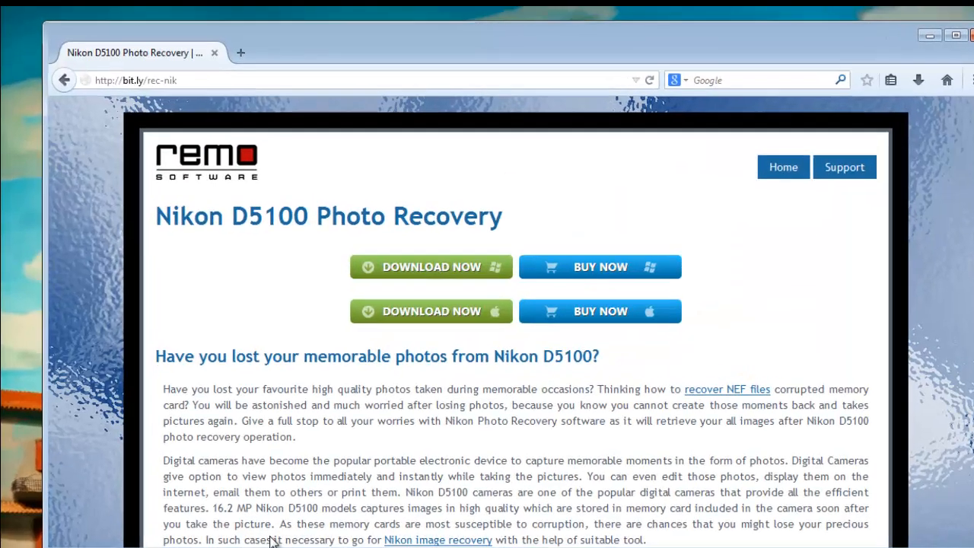
Launch Remo Recover and choose Recover Photos, then Recover Deleted Photos
click(137, 80)
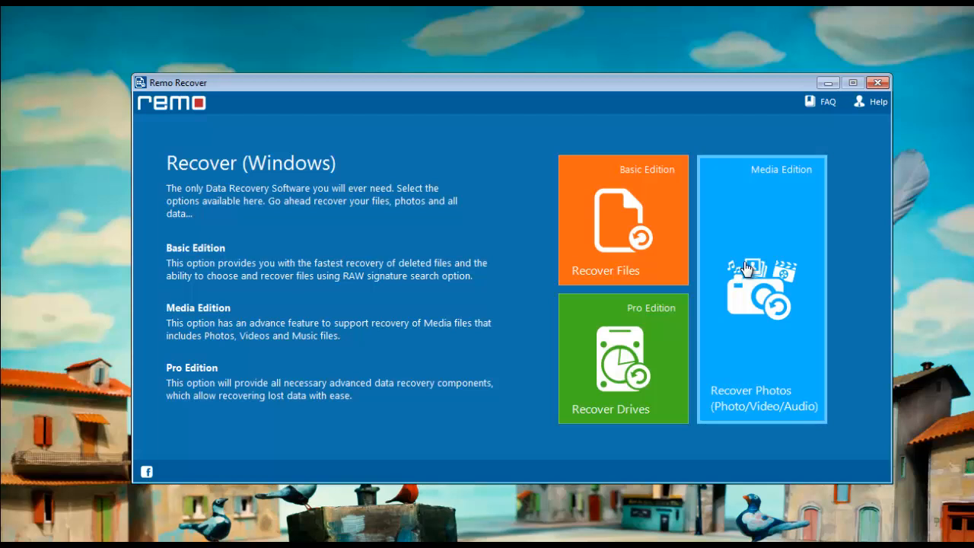
click(762, 289)
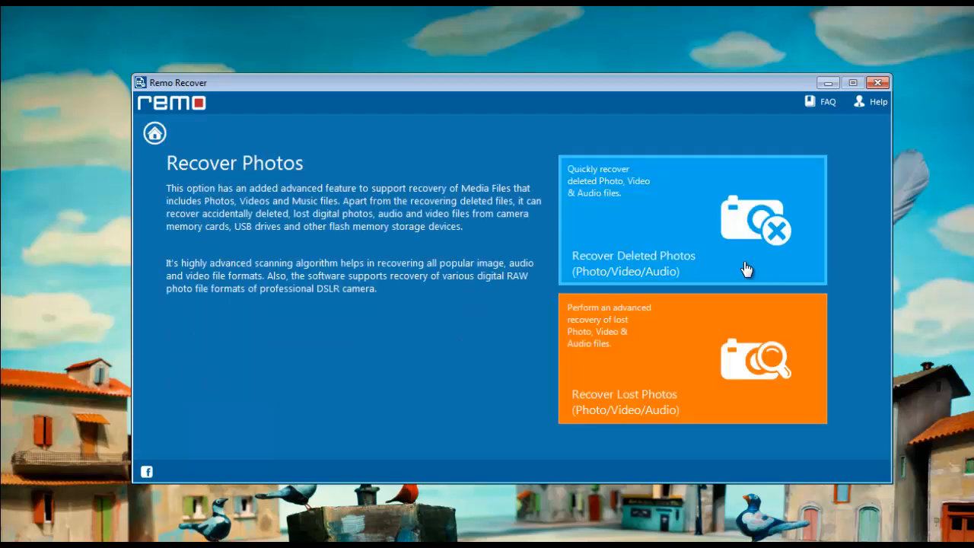
click(691, 221)
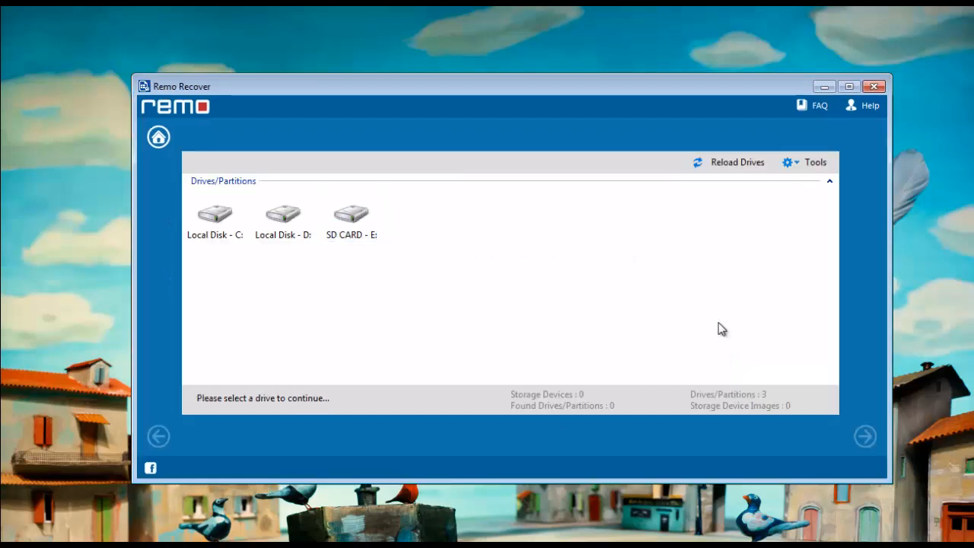
Scan the SD CARD (E:) drive for deleted files
click(351, 215)
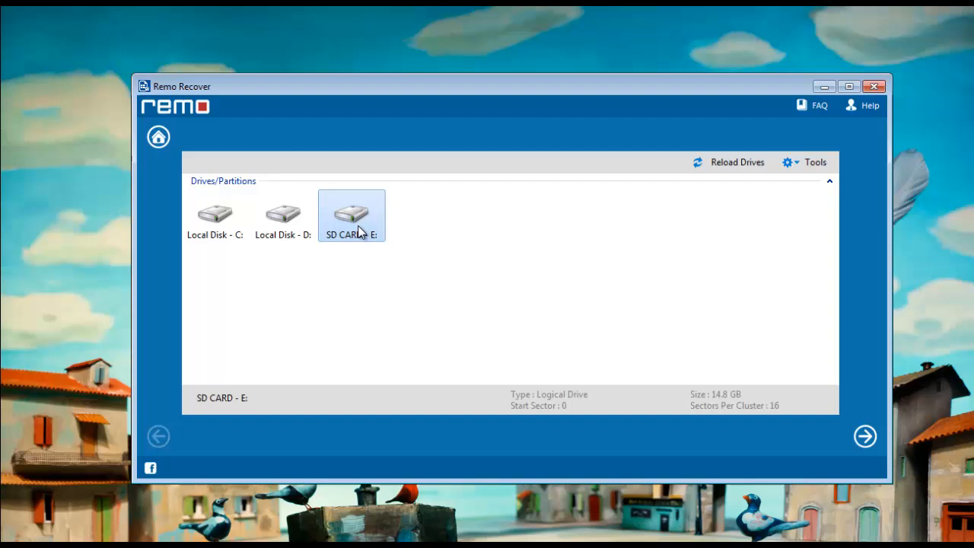
mouse_move(866, 436)
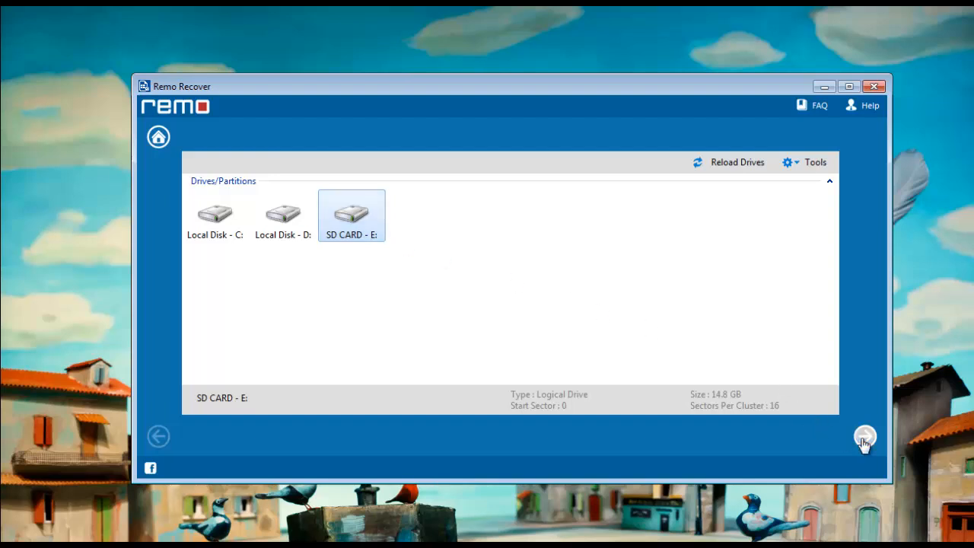
click(865, 437)
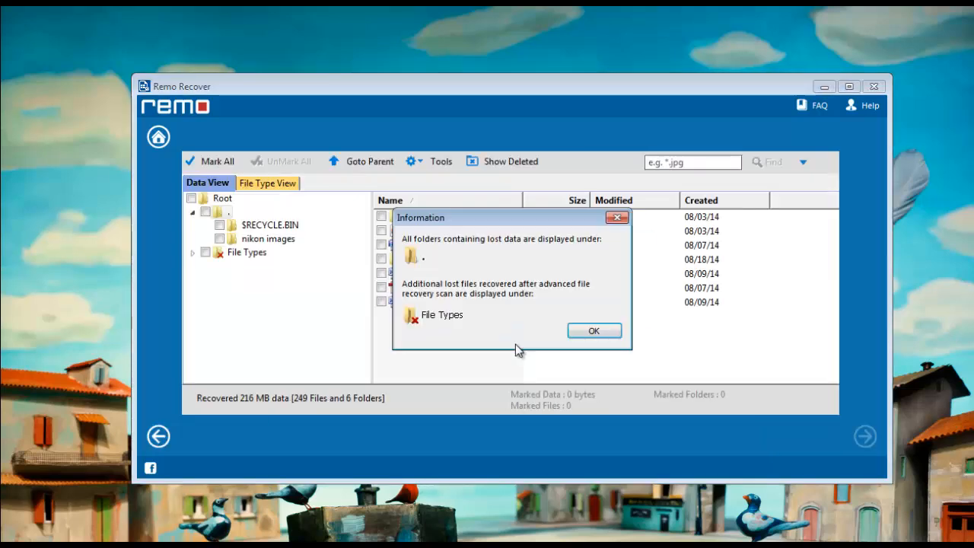
Dismiss the information notice, mark the nikon images JPG photos, and proceed to saving
click(593, 330)
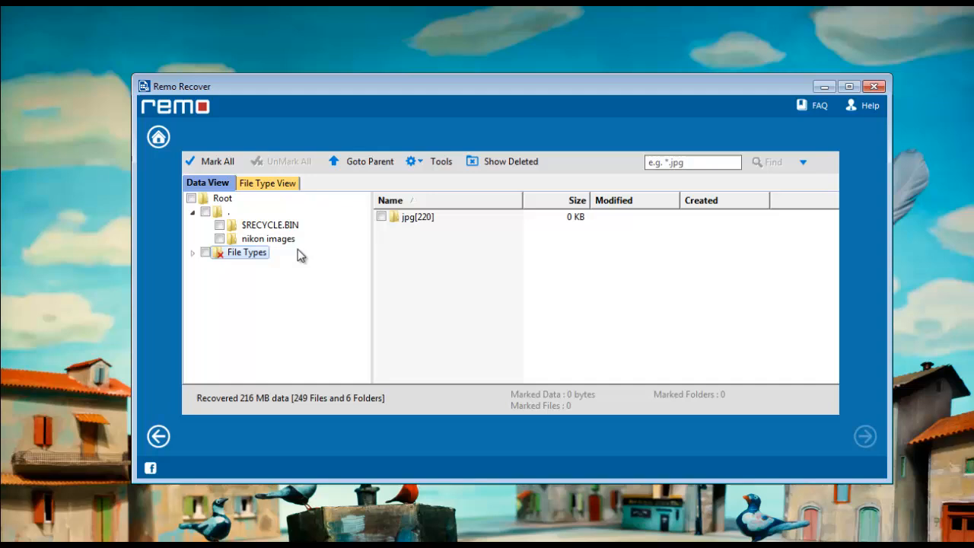
mouse_move(246, 242)
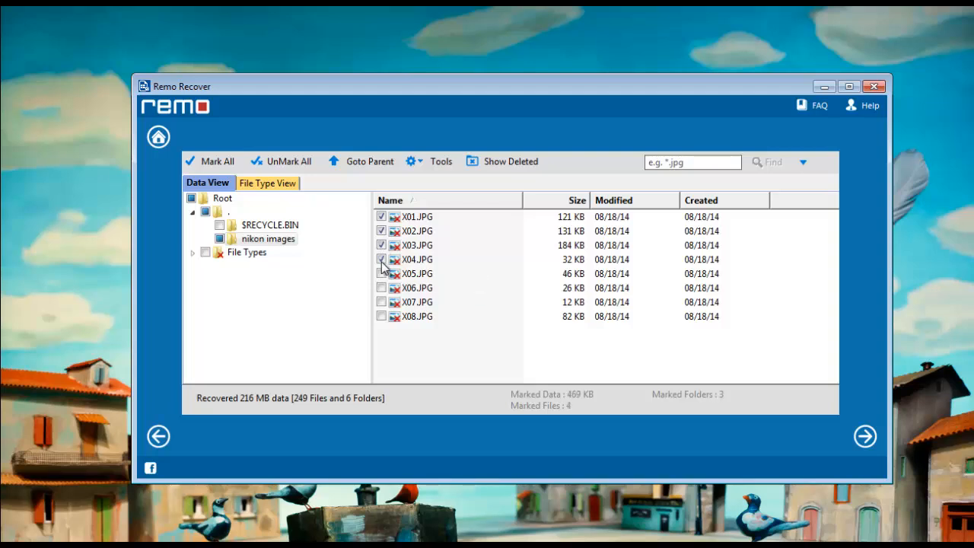
click(381, 302)
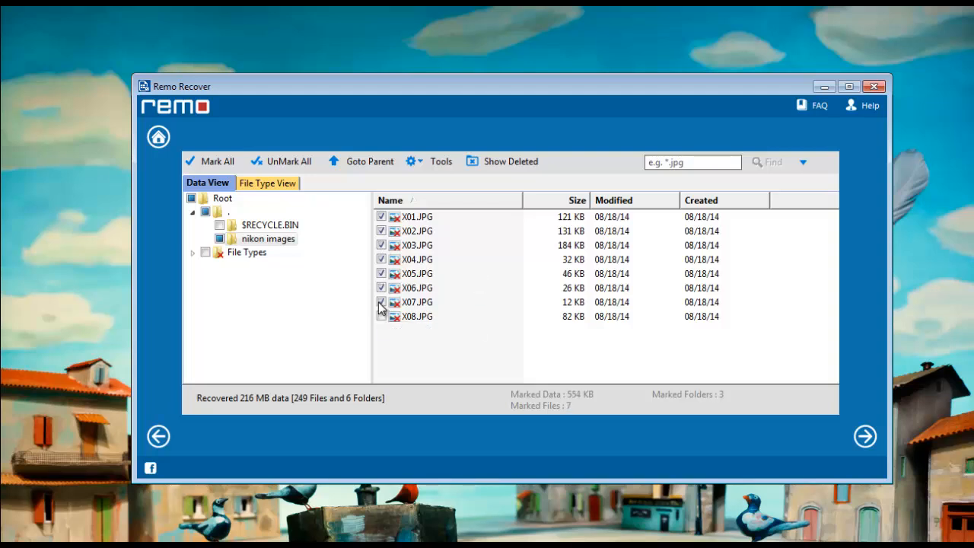
click(864, 436)
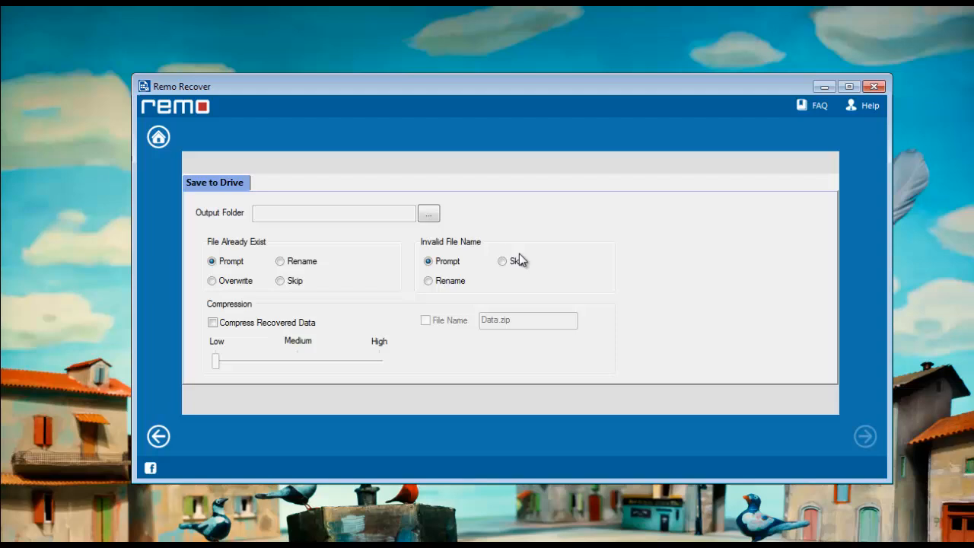
Browse to New FFolder on Local Disk (D:) as the output folder
click(427, 213)
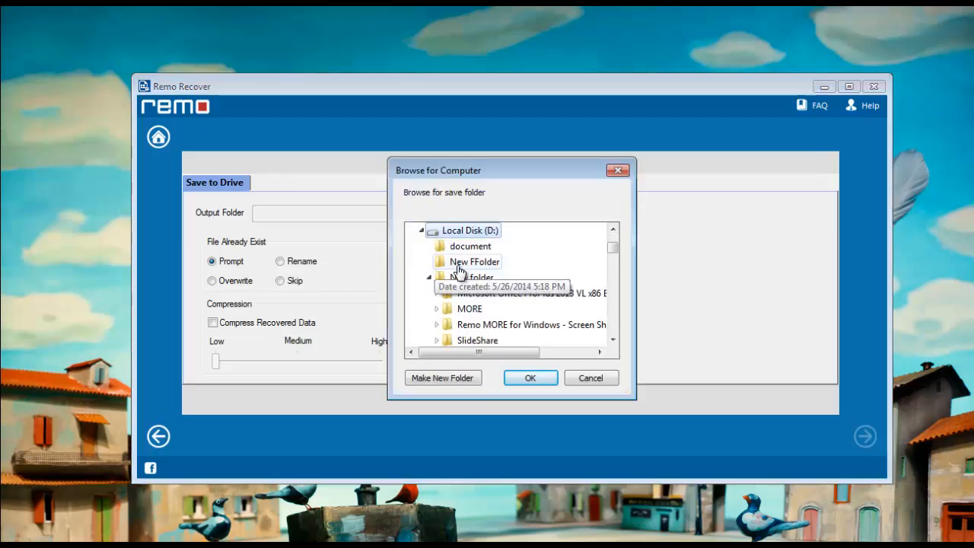
click(530, 378)
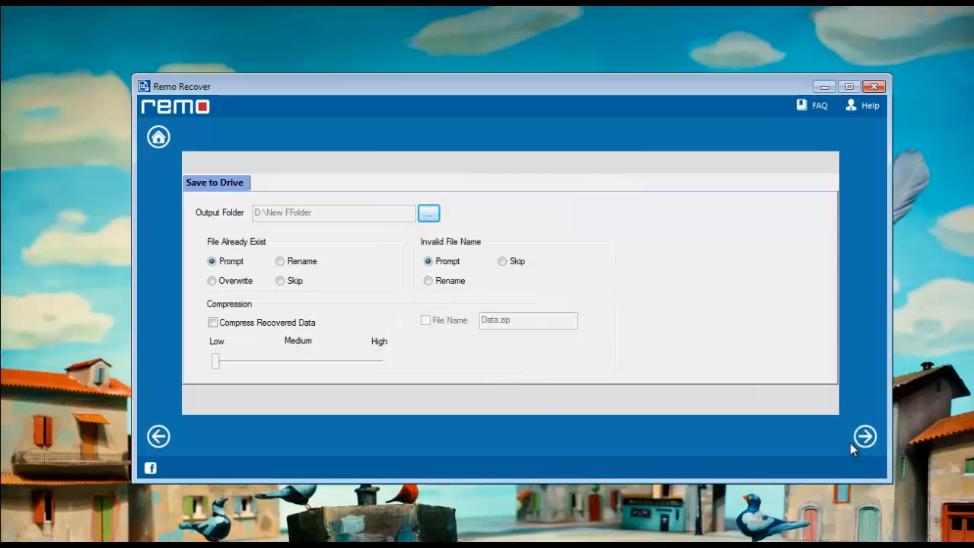
Save the marked photos, check X06 in nikon images, and close that Explorer window
click(427, 212)
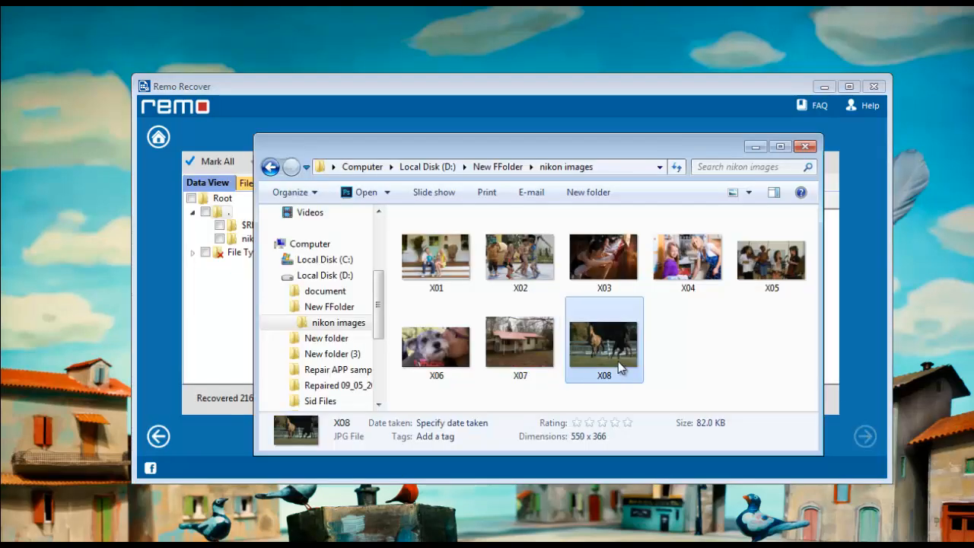
mouse_move(601, 369)
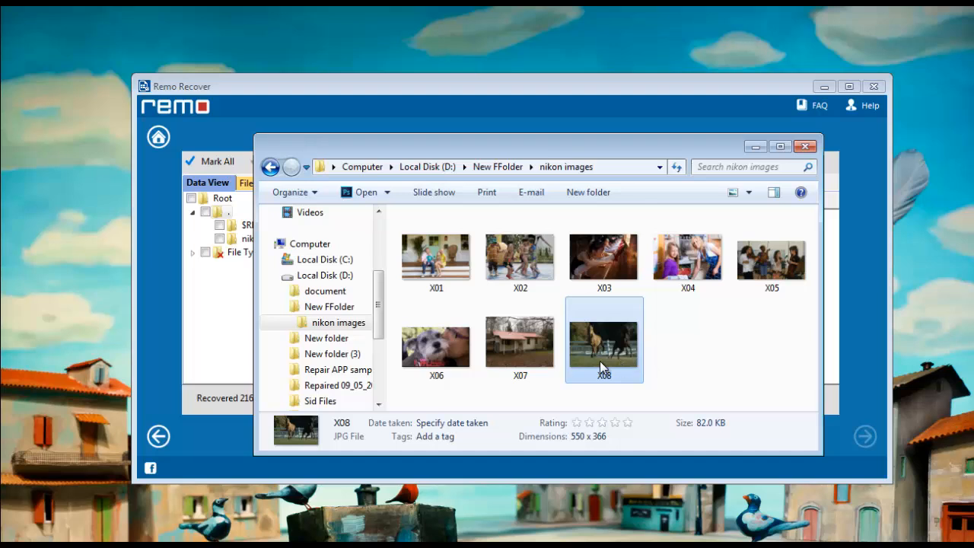
click(436, 340)
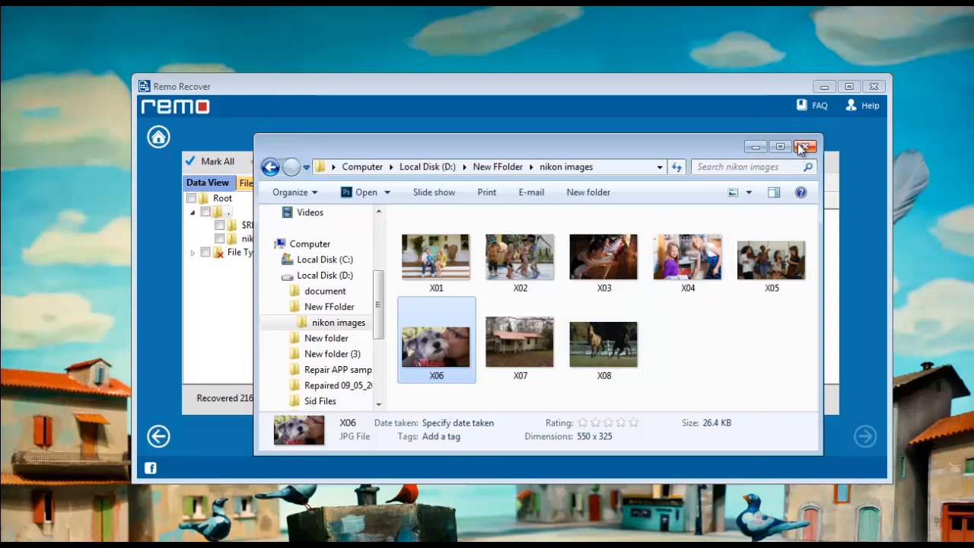
click(805, 146)
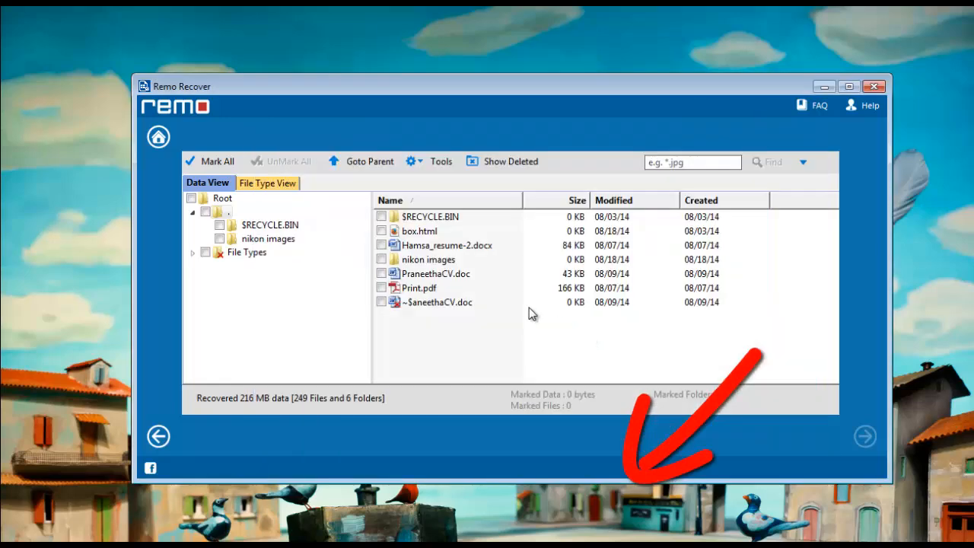